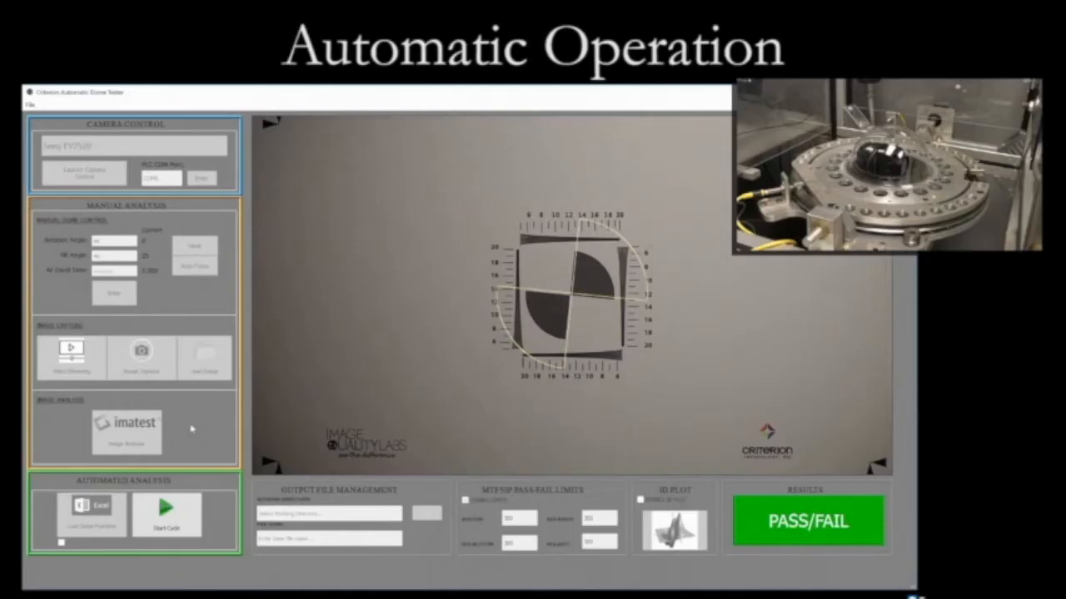
- Start the automated dome test cycle from the Automated Analysis panel
left_click(167, 512)
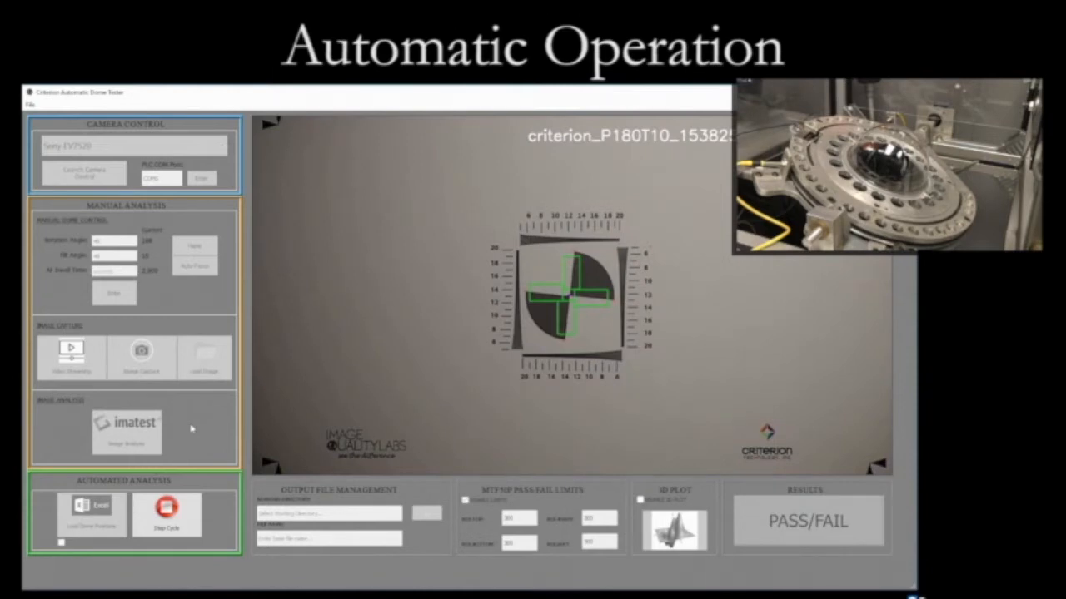
- Stop and restart the test cycle until the Imatest Edge & MTF plot appears
left_click(126, 428)
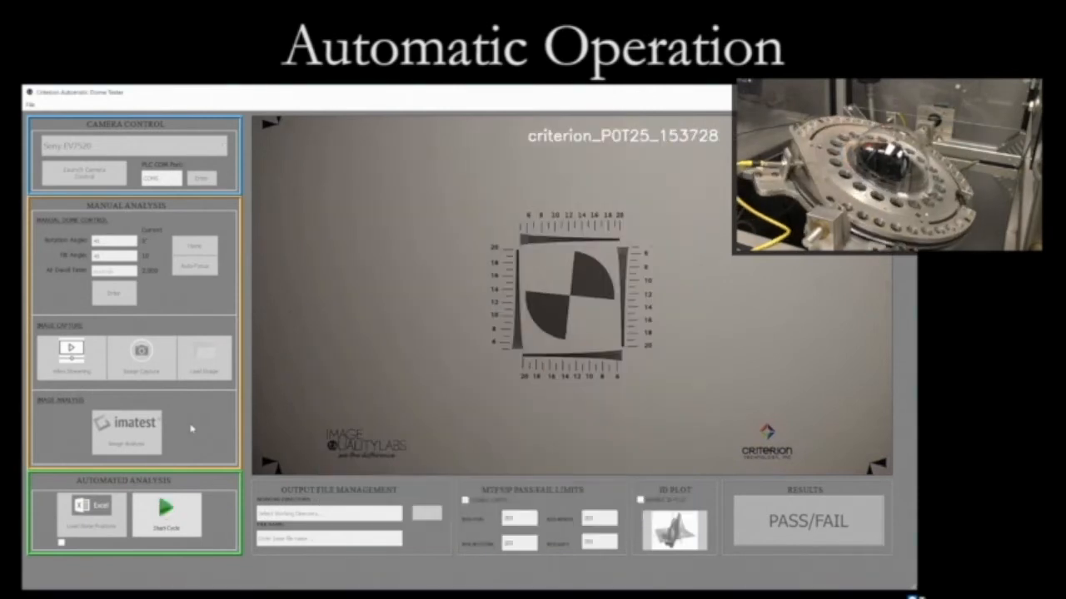
left_click(168, 510)
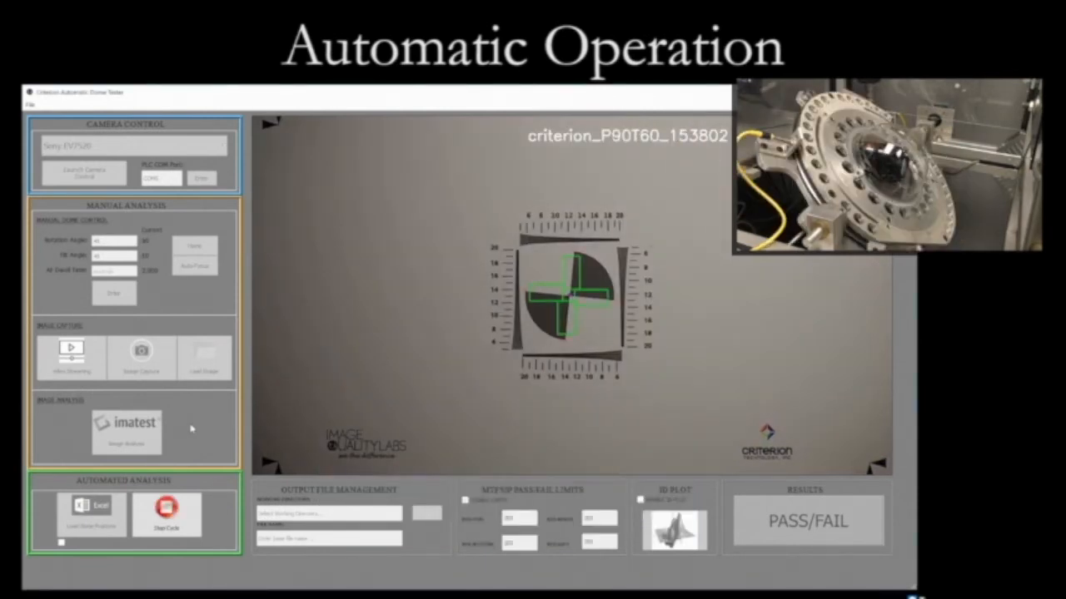
left_click(126, 427)
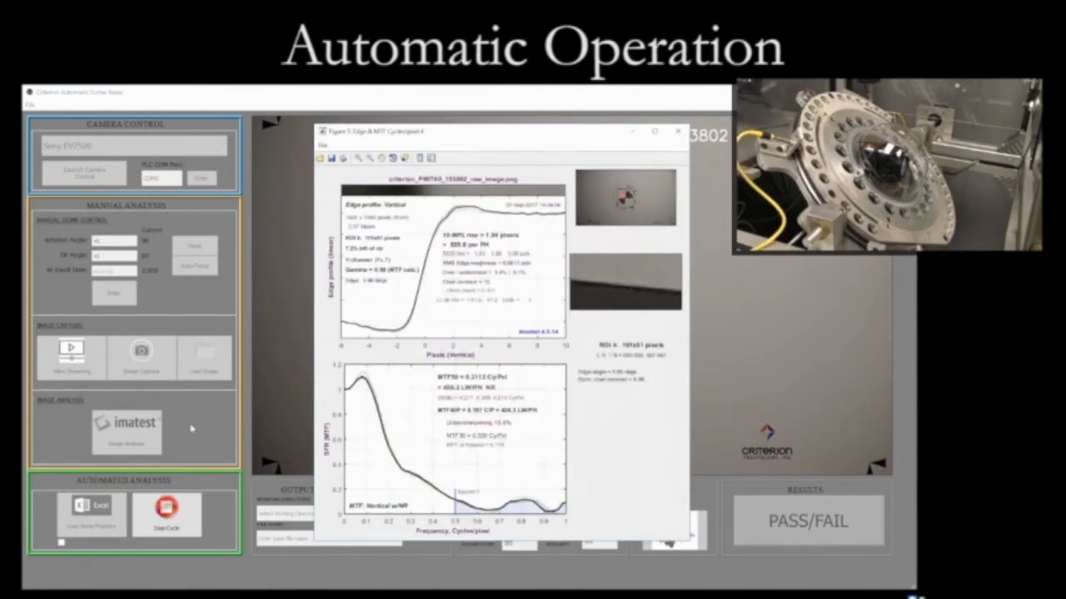